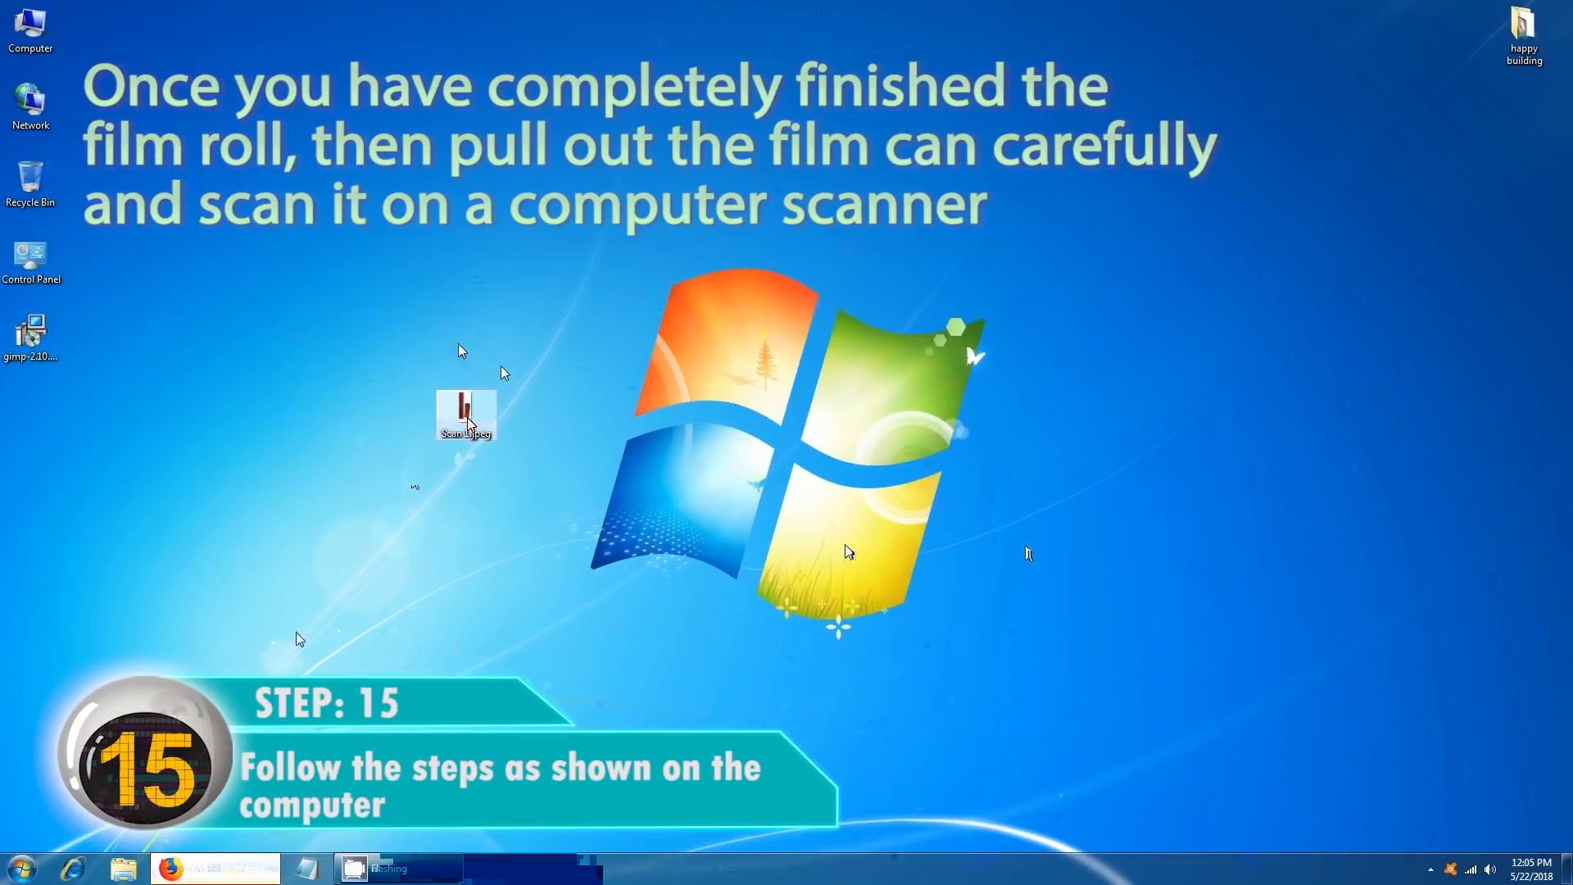
{"action": "mouse_move", "coordinate": [459, 467]}
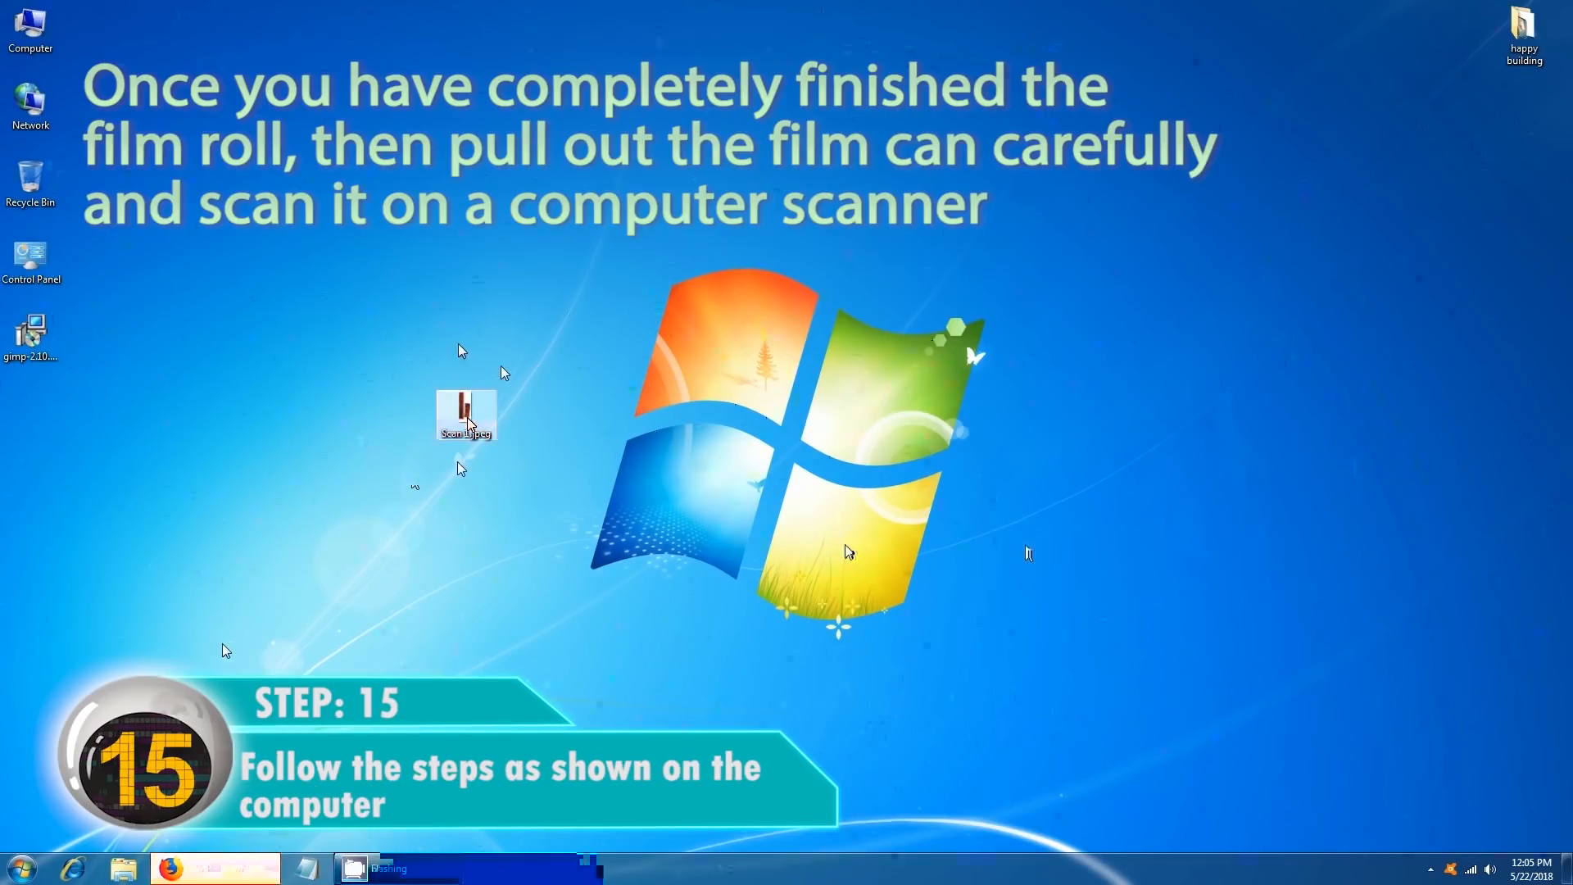
Bring the Firefox window with the GIMP downloads page to the front.
{"action": "double_click", "coordinate": [465, 415]}
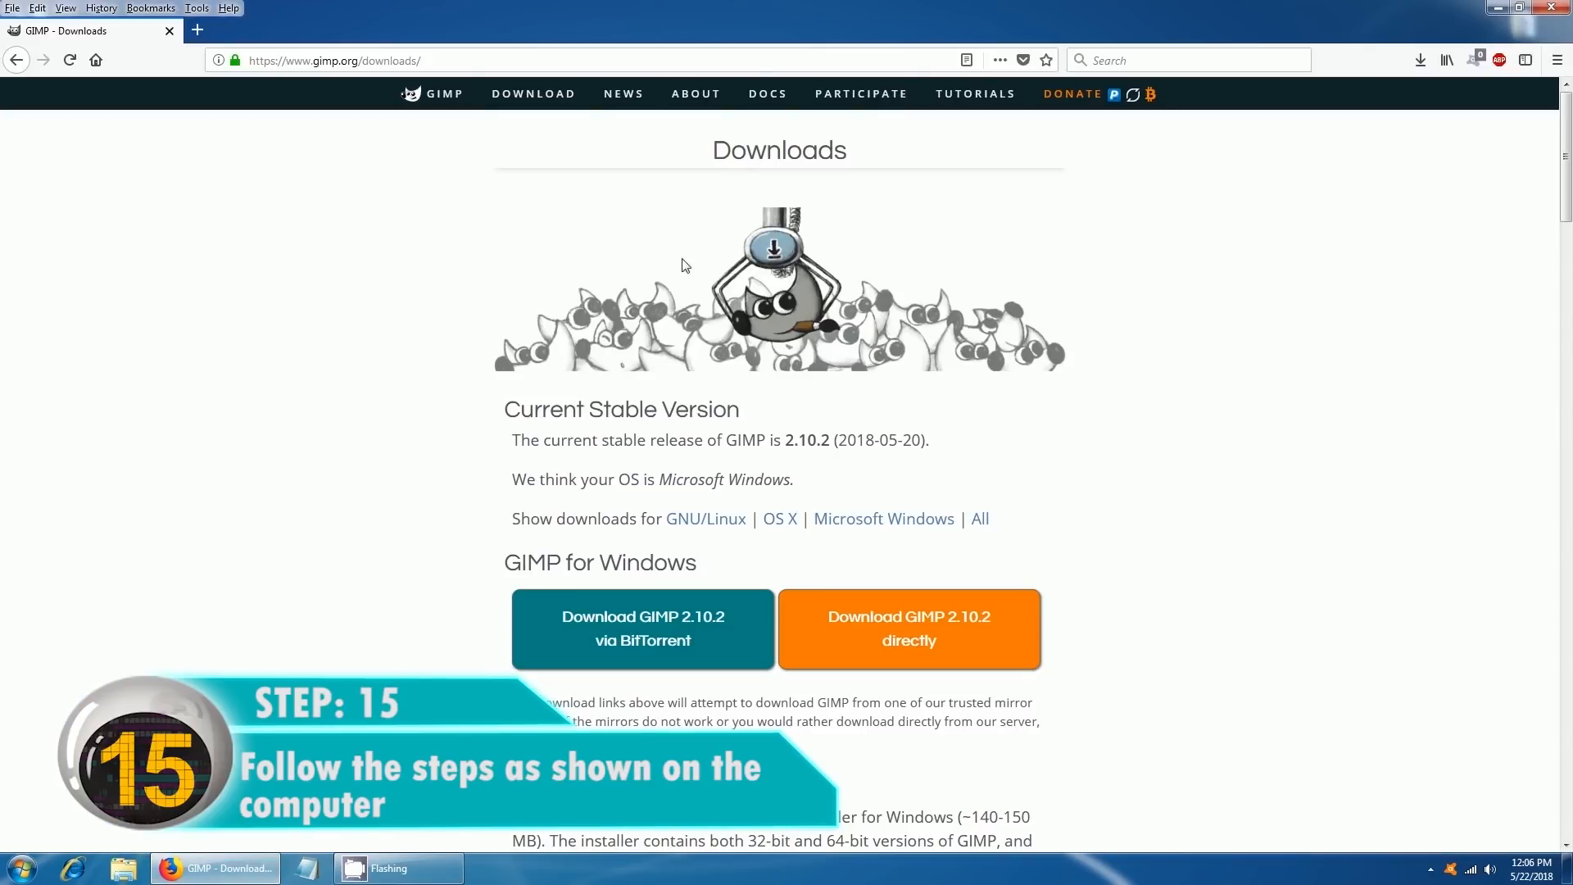
{"action": "mouse_move", "coordinate": [690, 242]}
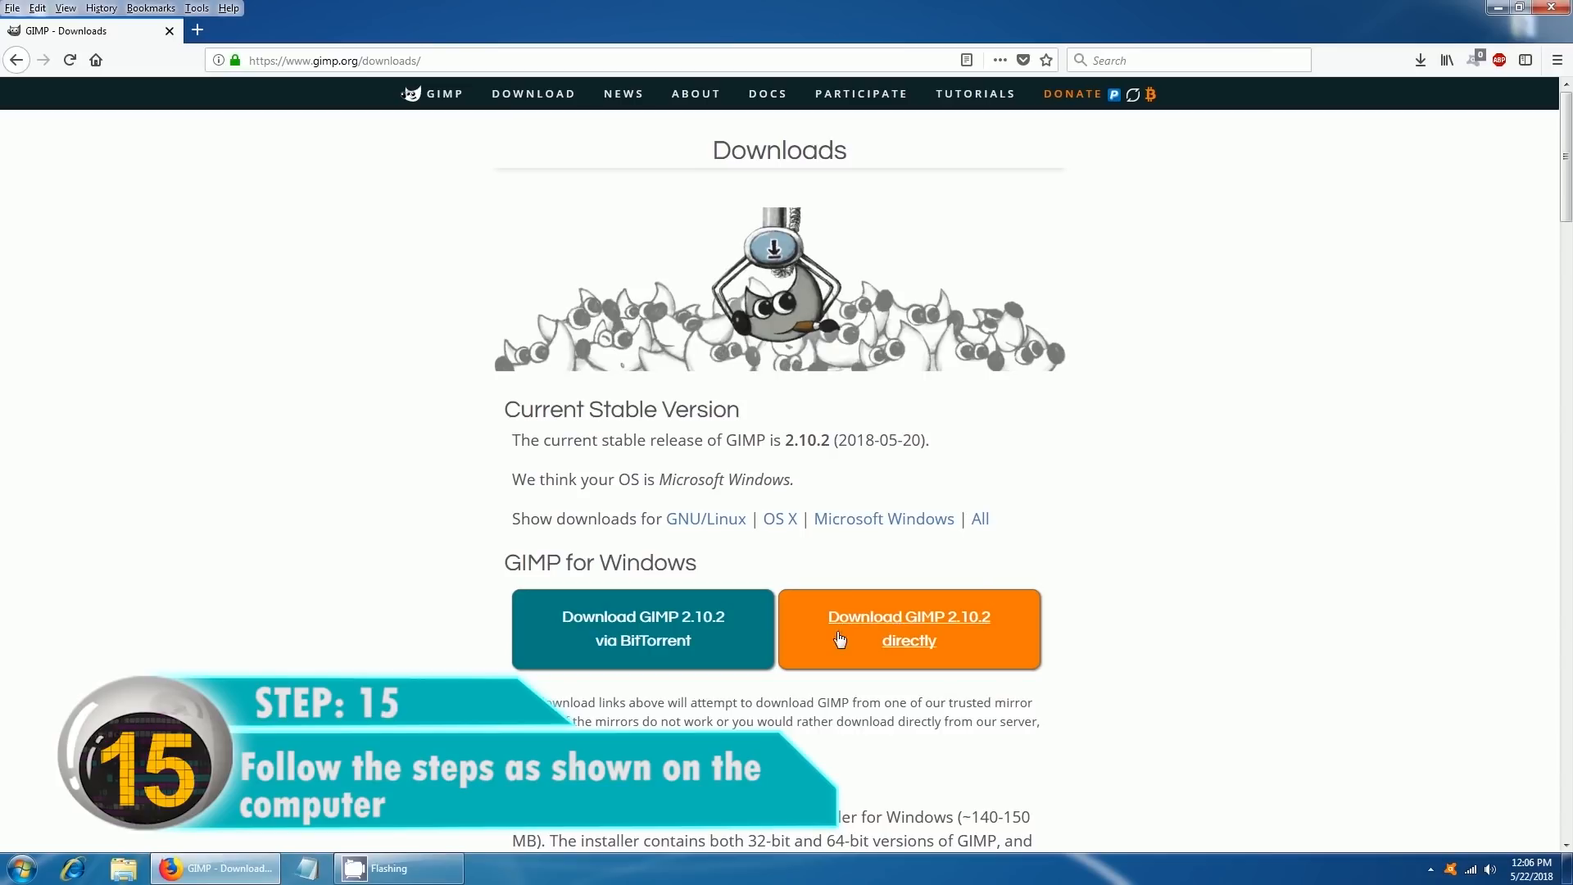
Download GIMP 2.10.2 directly from gimp.org/downloads.
{"action": "left_click", "coordinate": [906, 627]}
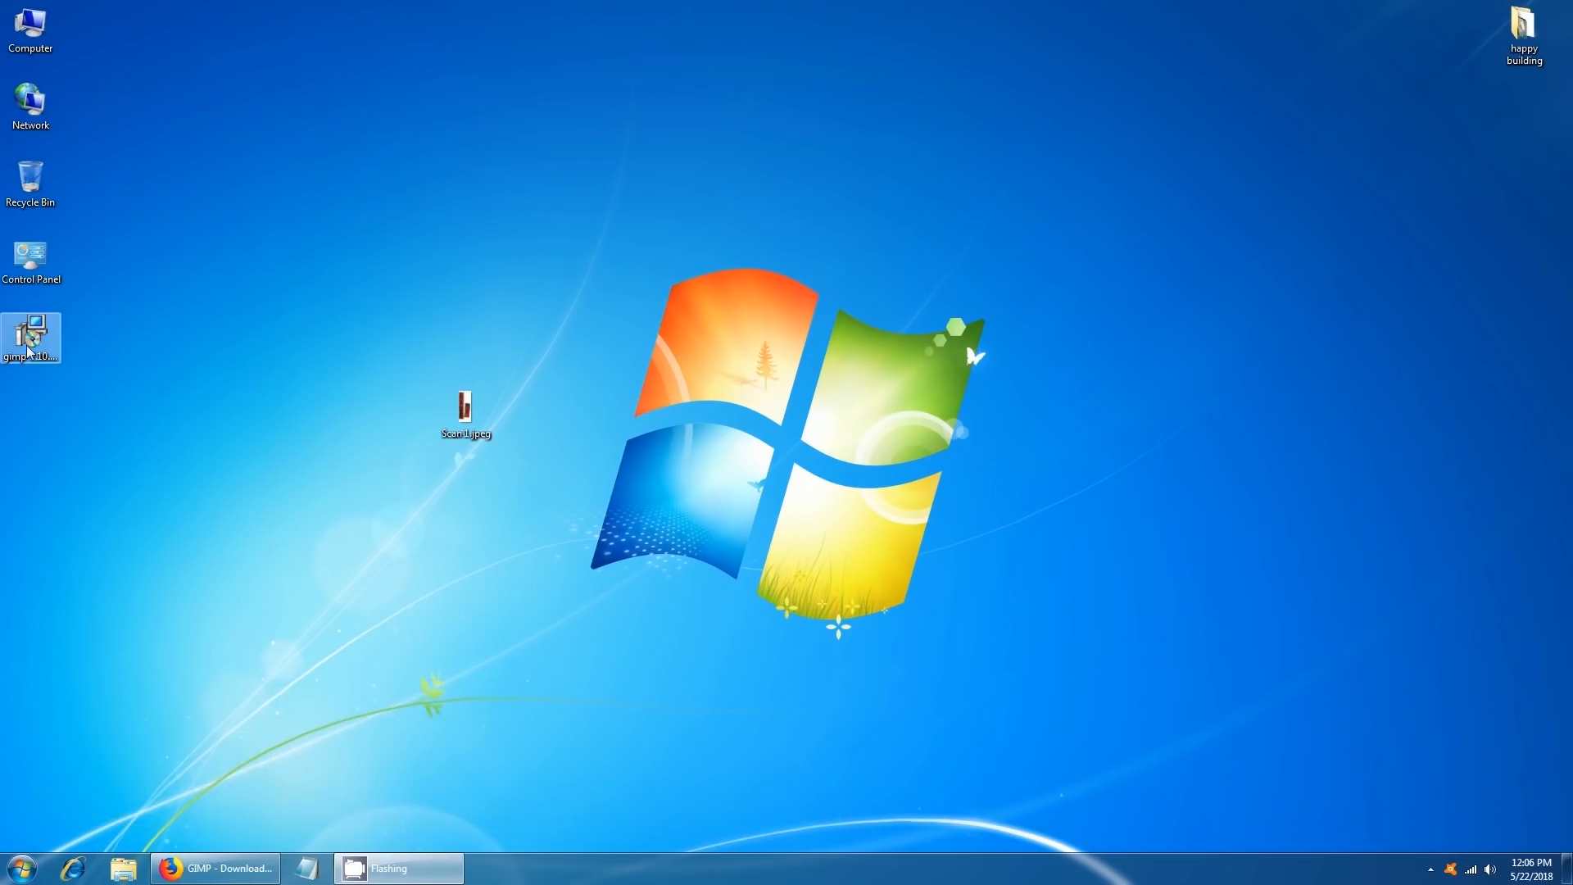
Run the downloaded gimp-2.10 installer from the desktop.
{"action": "double_click", "coordinate": [29, 340]}
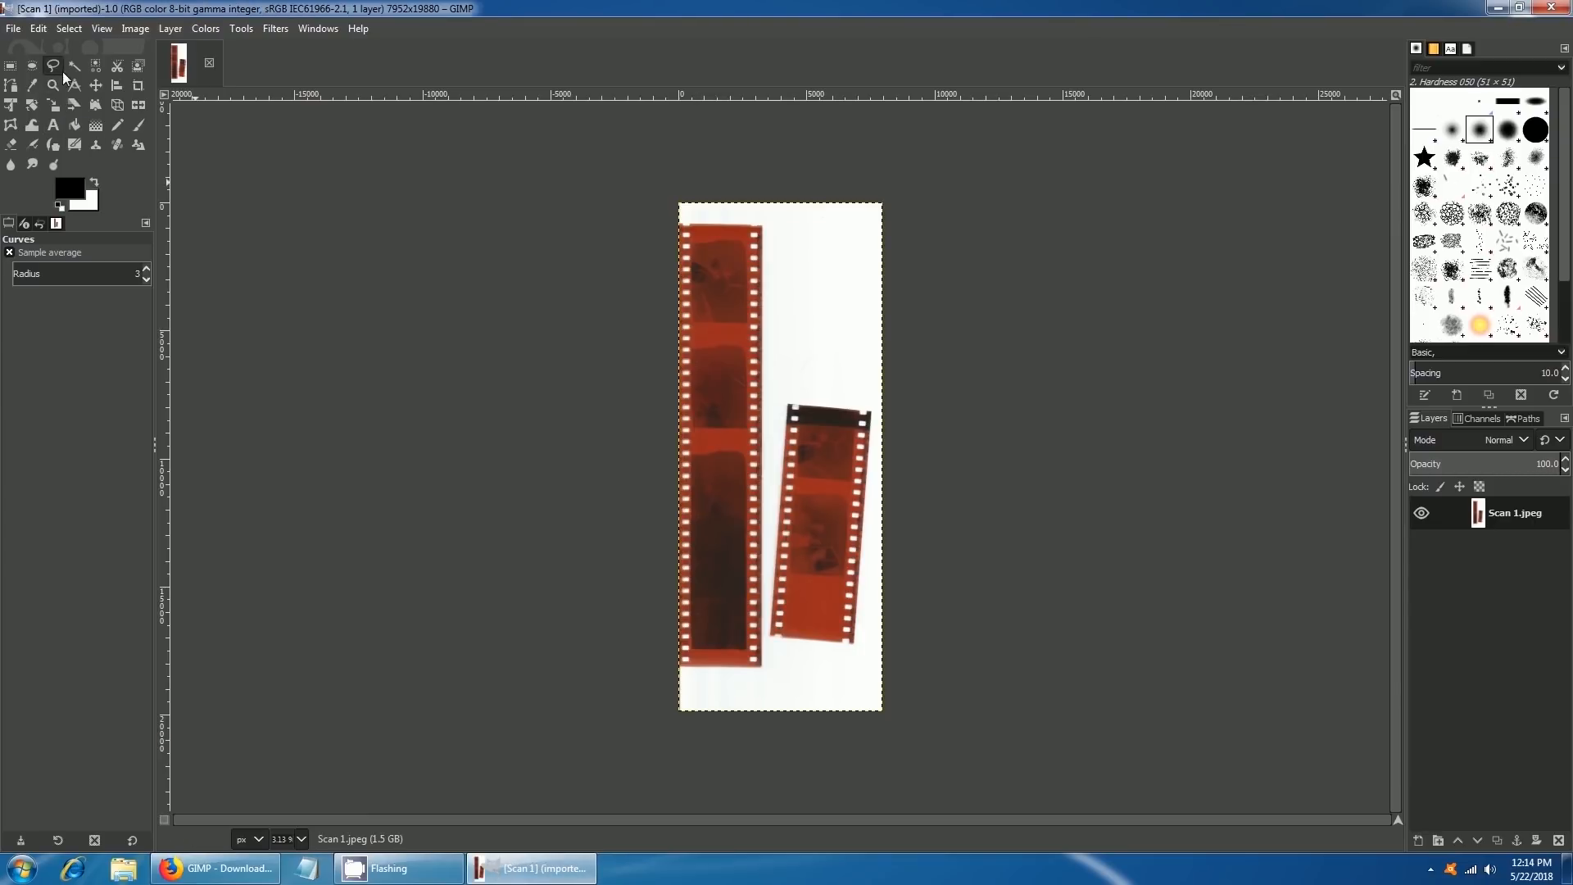
Select one negative frame with the Rectangle Select tool for cropping.
{"action": "left_click", "coordinate": [52, 85]}
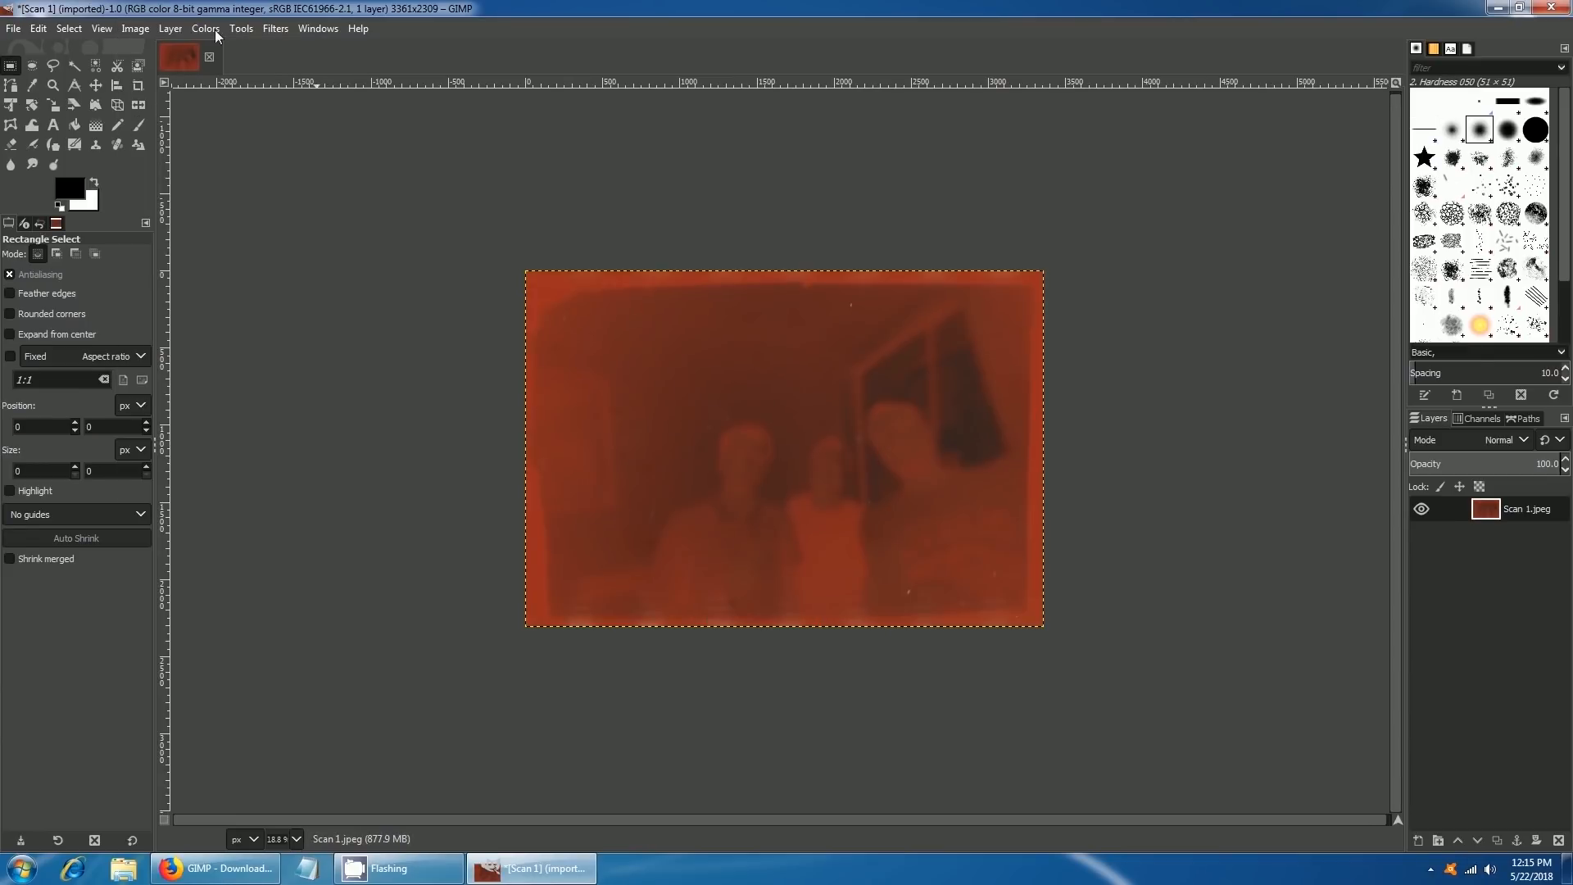
Invert the orange negative frame into a pale blue positive via Colors > Invert.
{"action": "left_click", "coordinate": [205, 28]}
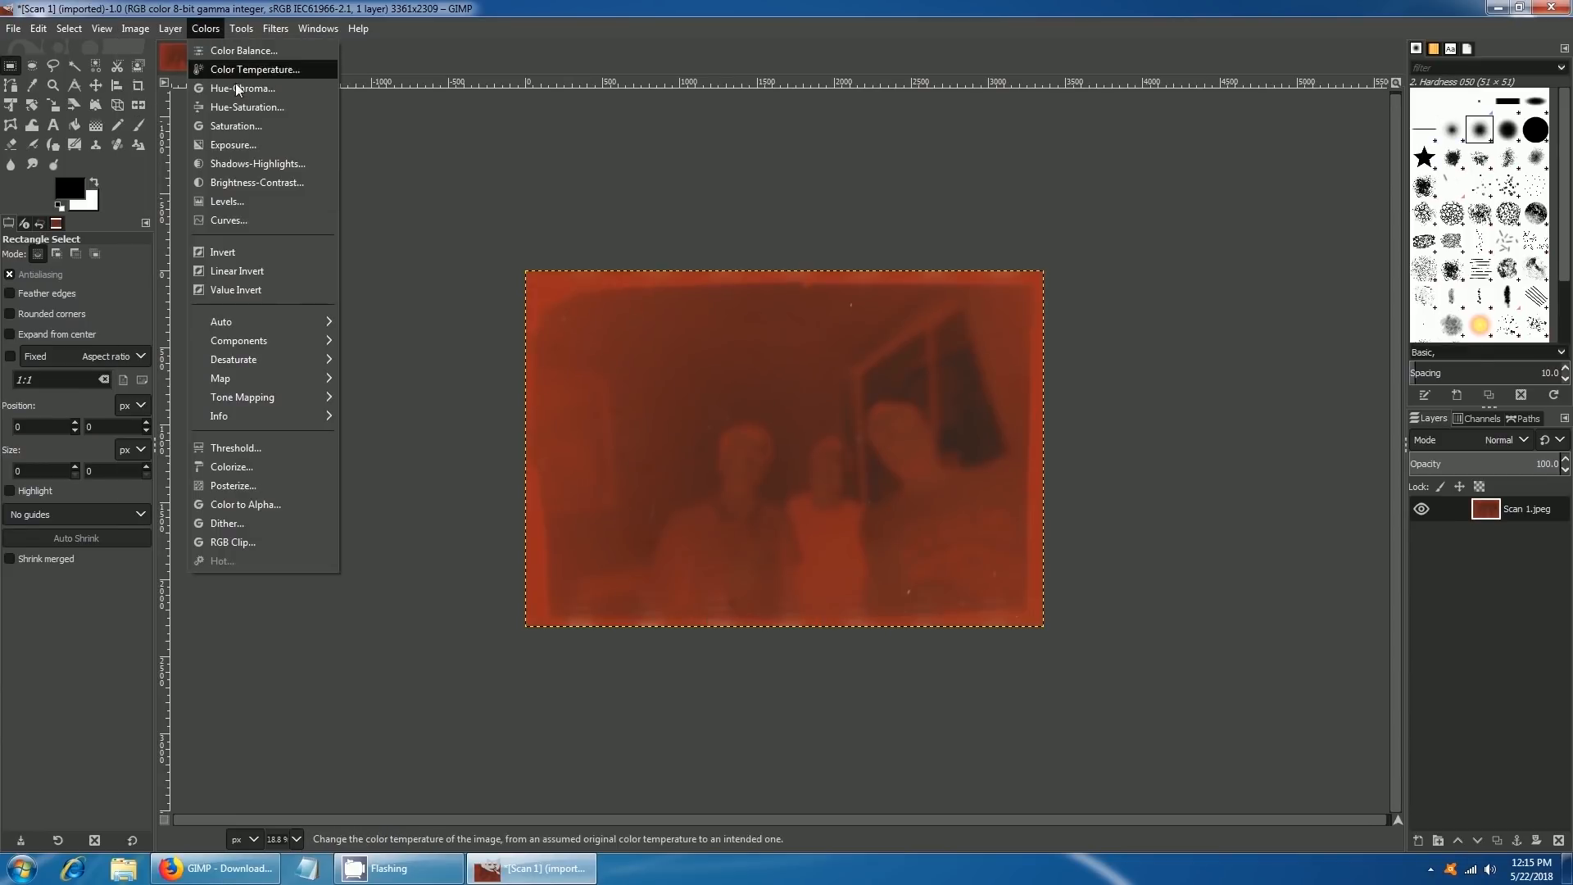
{"action": "mouse_move", "coordinate": [223, 252]}
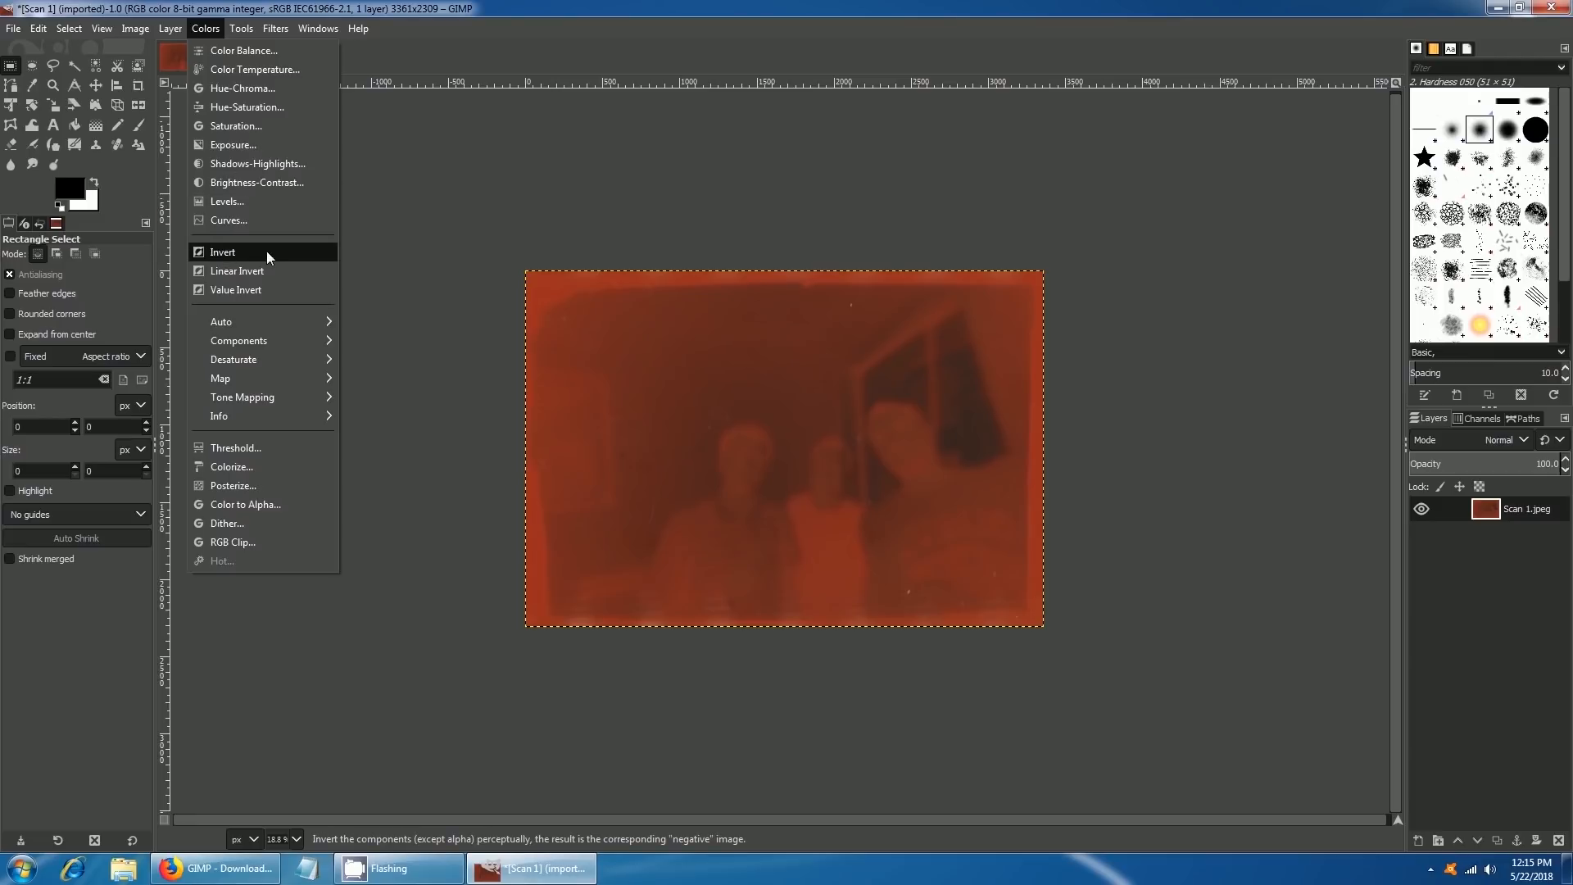
{"action": "mouse_move", "coordinate": [221, 252]}
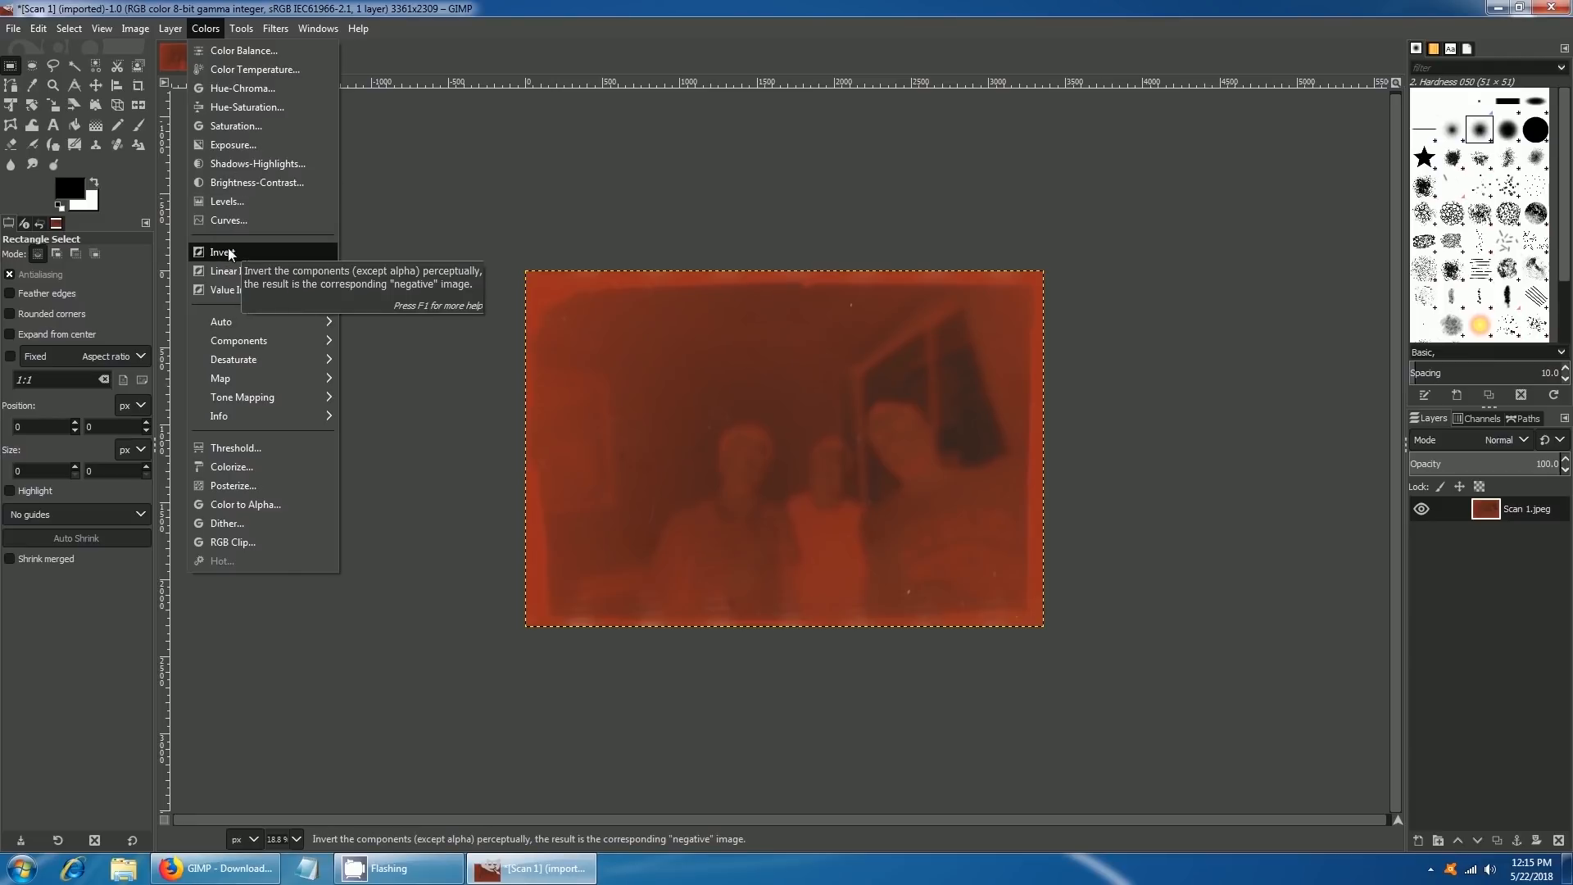
{"action": "left_click", "coordinate": [223, 252]}
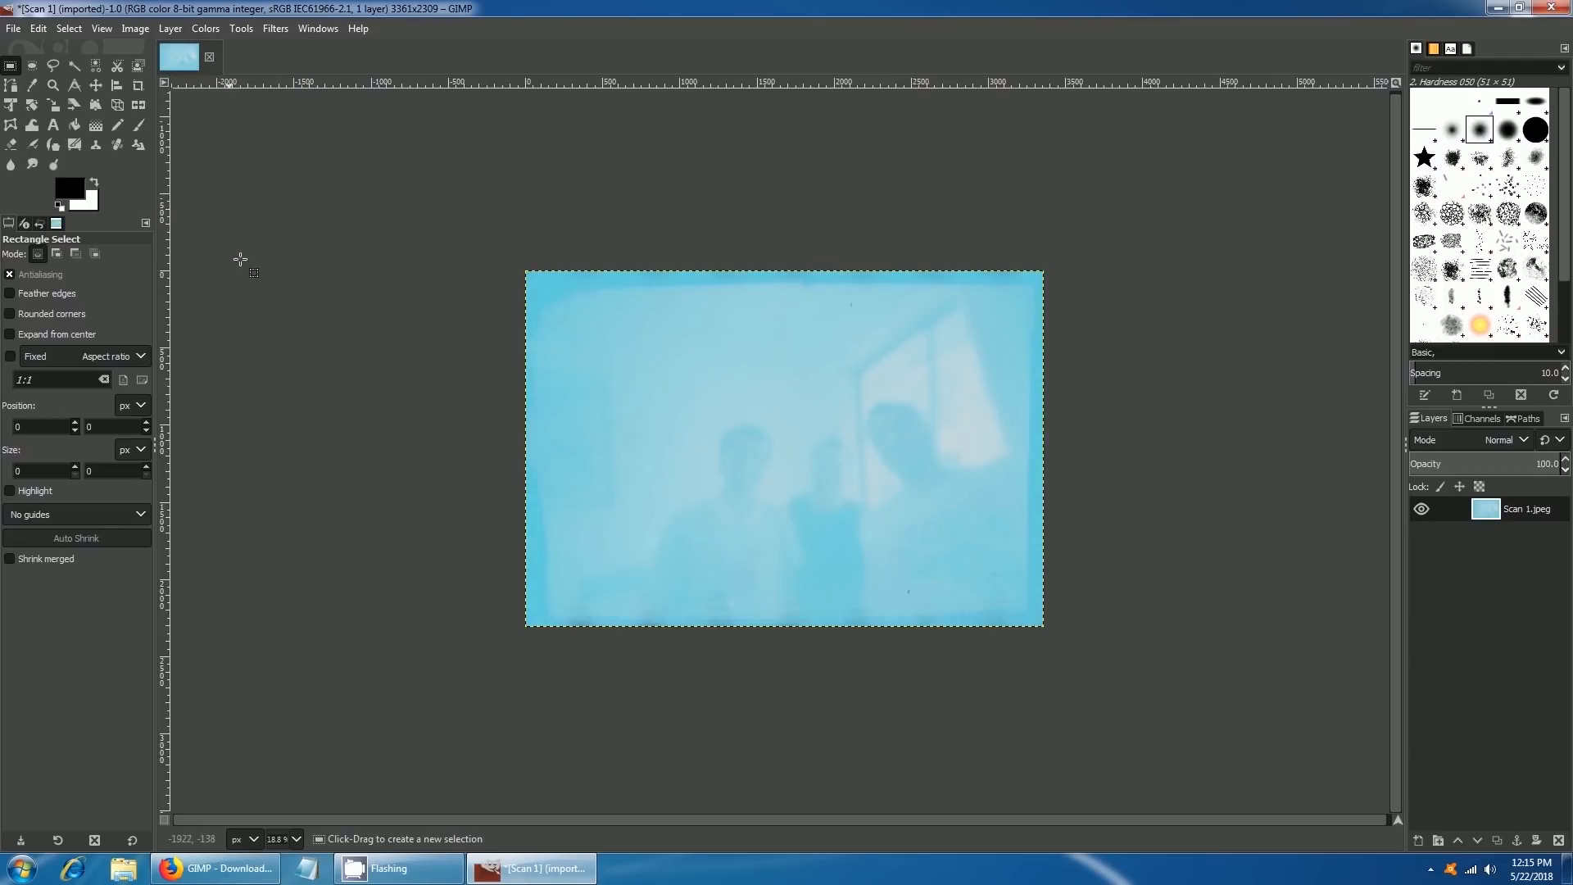
In Colors > Curves, pull the red curve's top end inward and bend its middle, move the blue curve's end inward, and apply.
{"action": "left_click", "coordinate": [206, 28]}
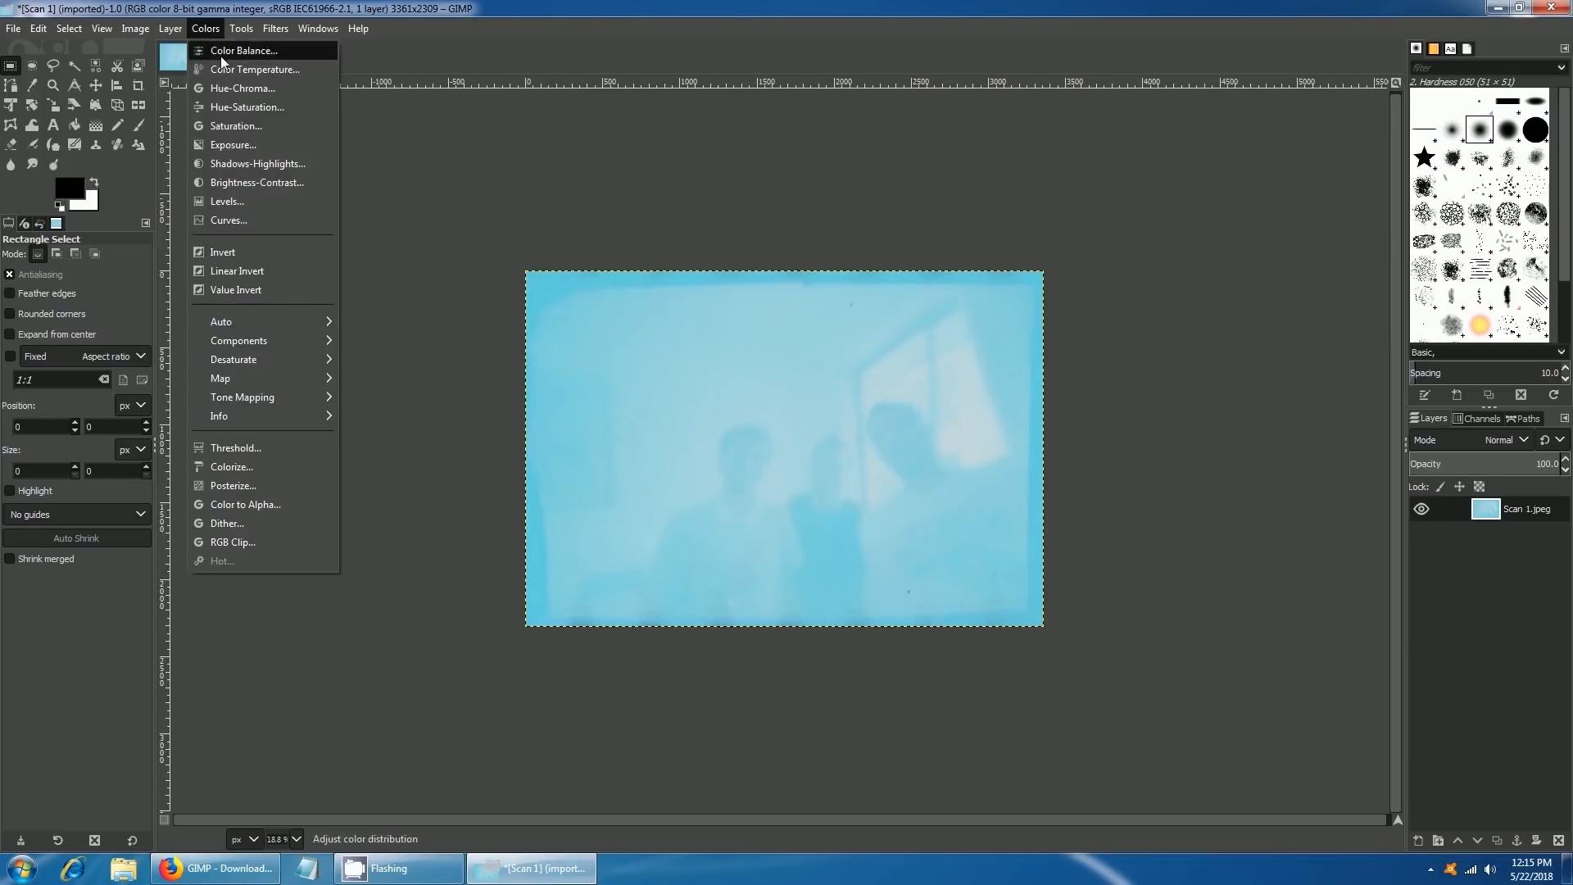
{"action": "mouse_move", "coordinate": [235, 126]}
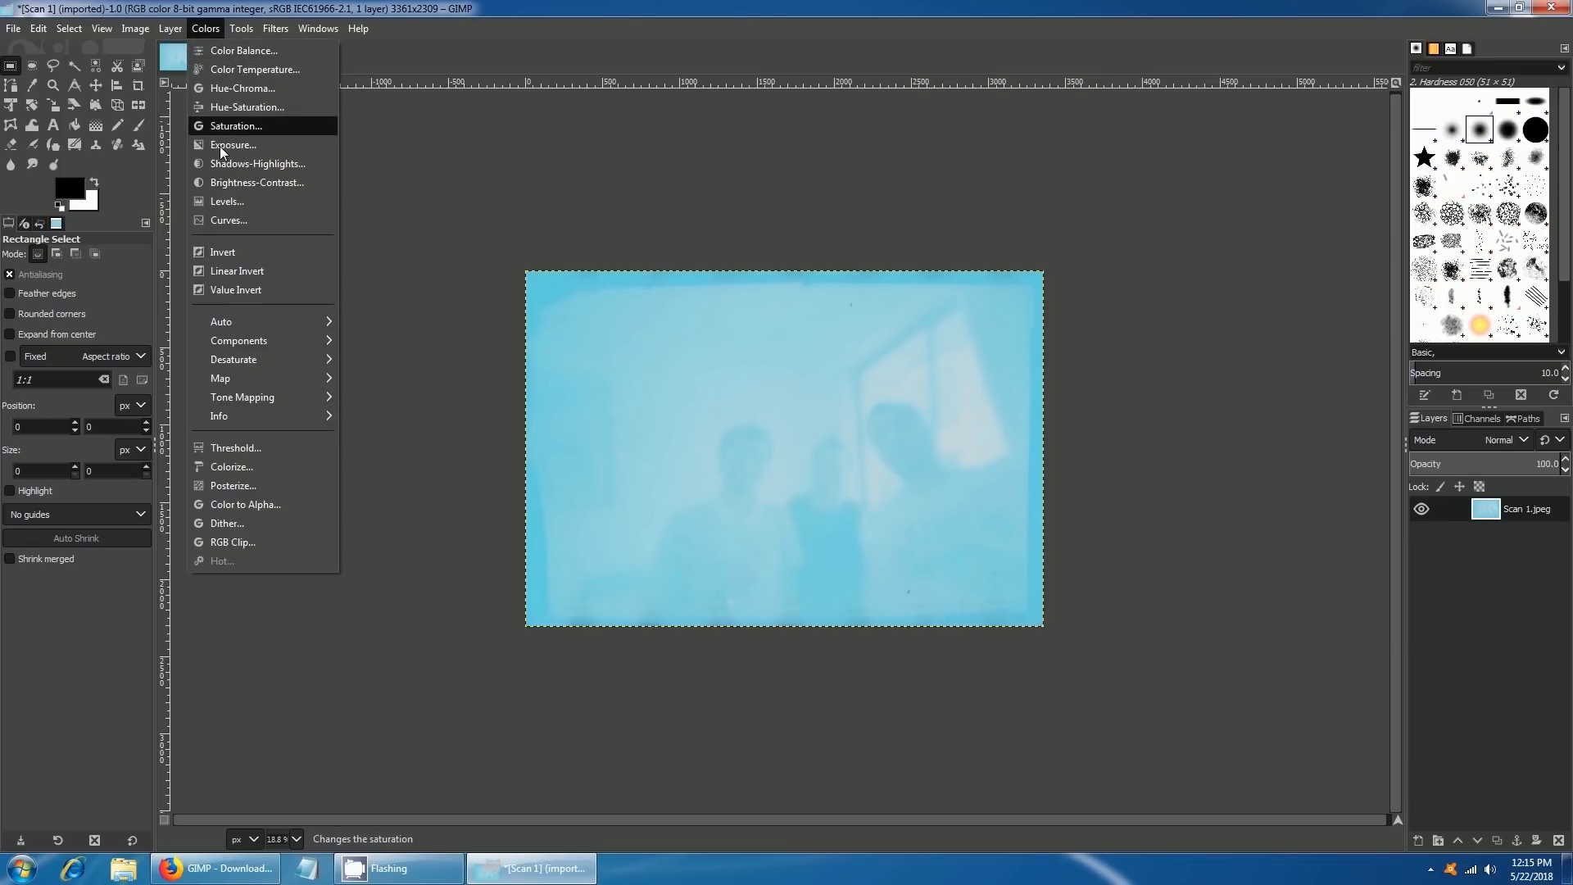
{"action": "left_click", "coordinate": [228, 220]}
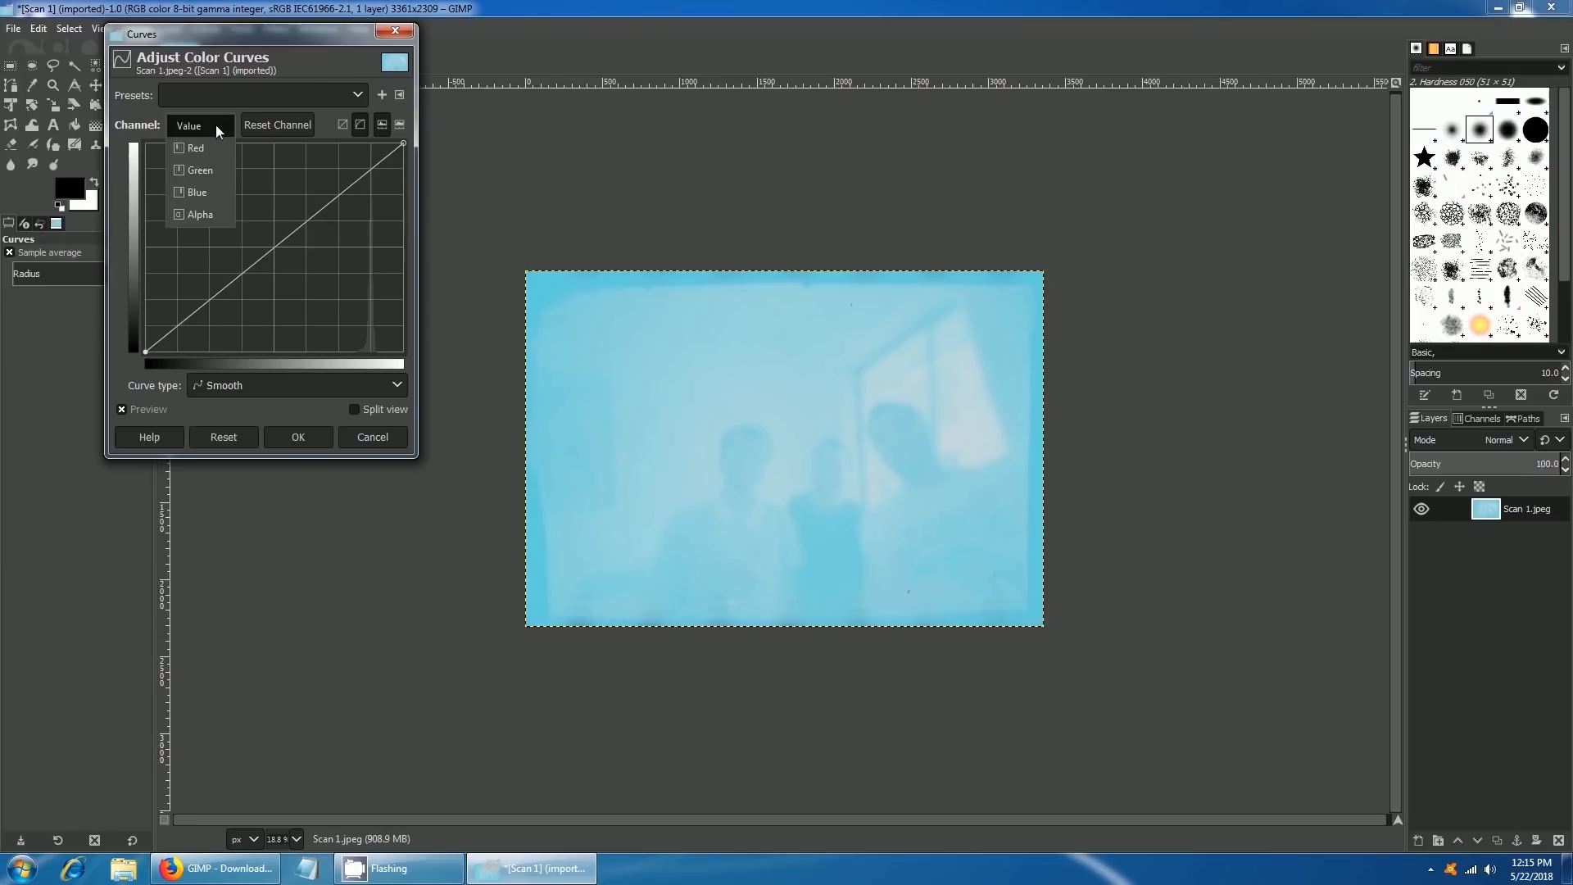
{"action": "left_click", "coordinate": [195, 148]}
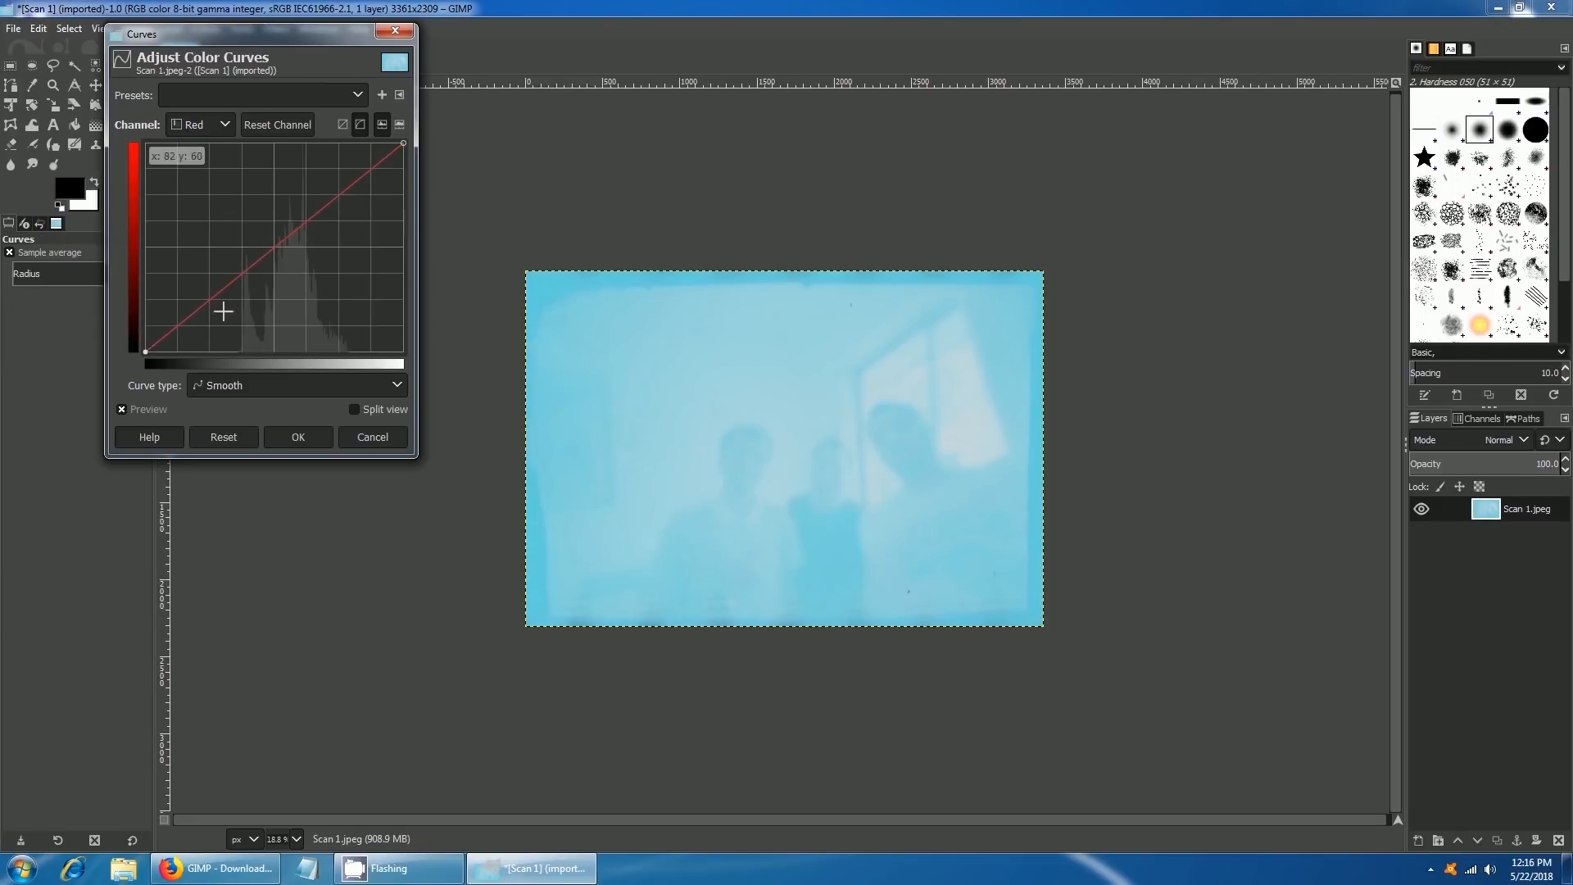
{"action": "mouse_move", "coordinate": [347, 351]}
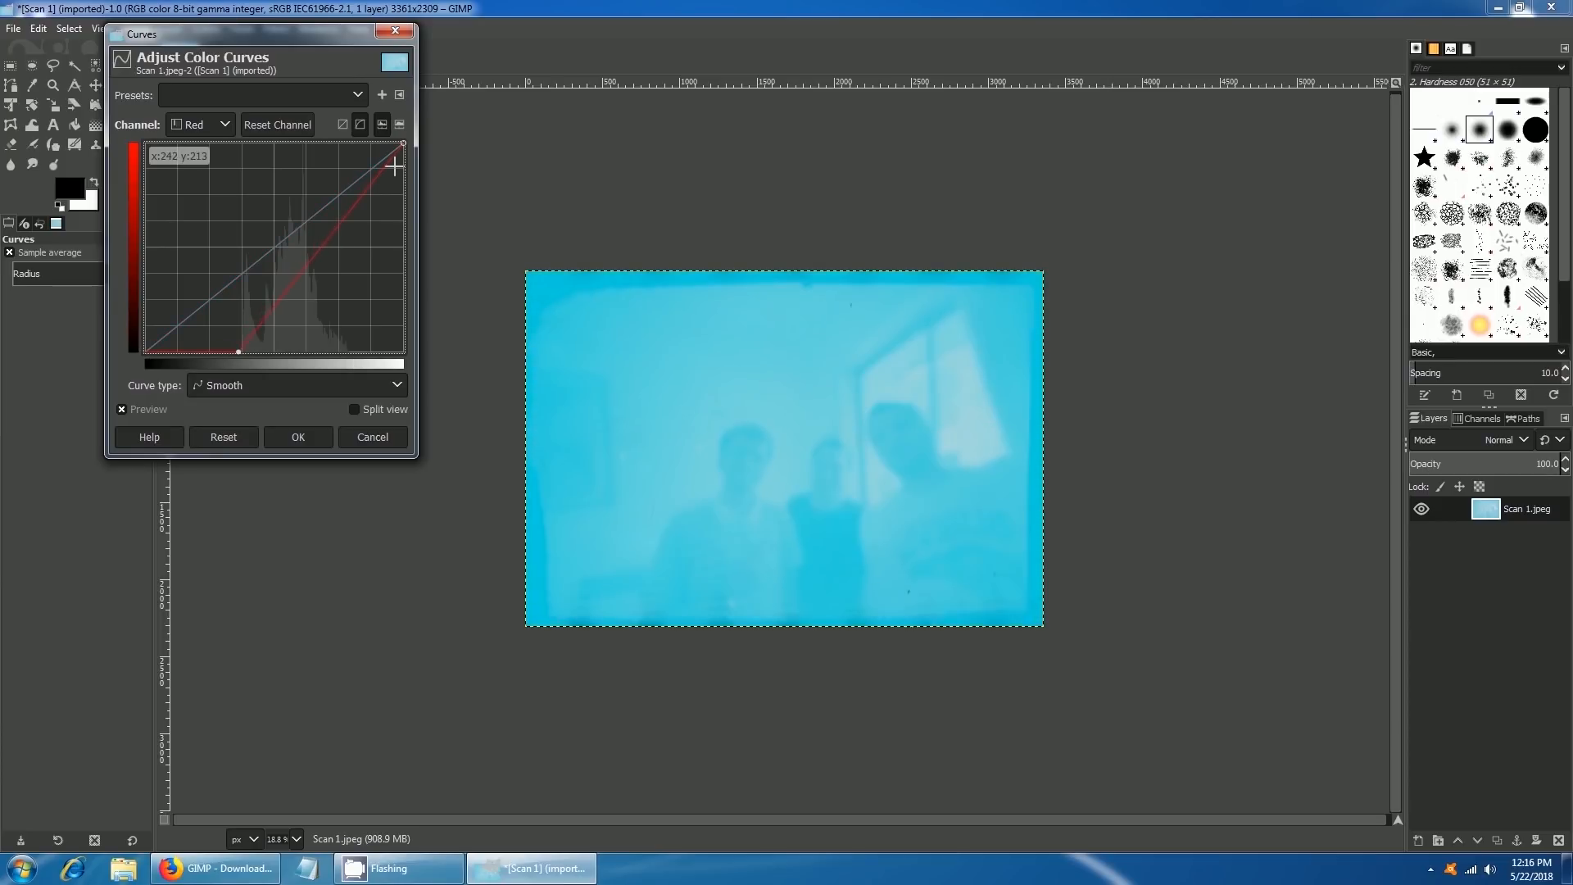
{"action": "left_click_drag", "start_coordinate": [395, 165], "coordinate": [351, 144]}
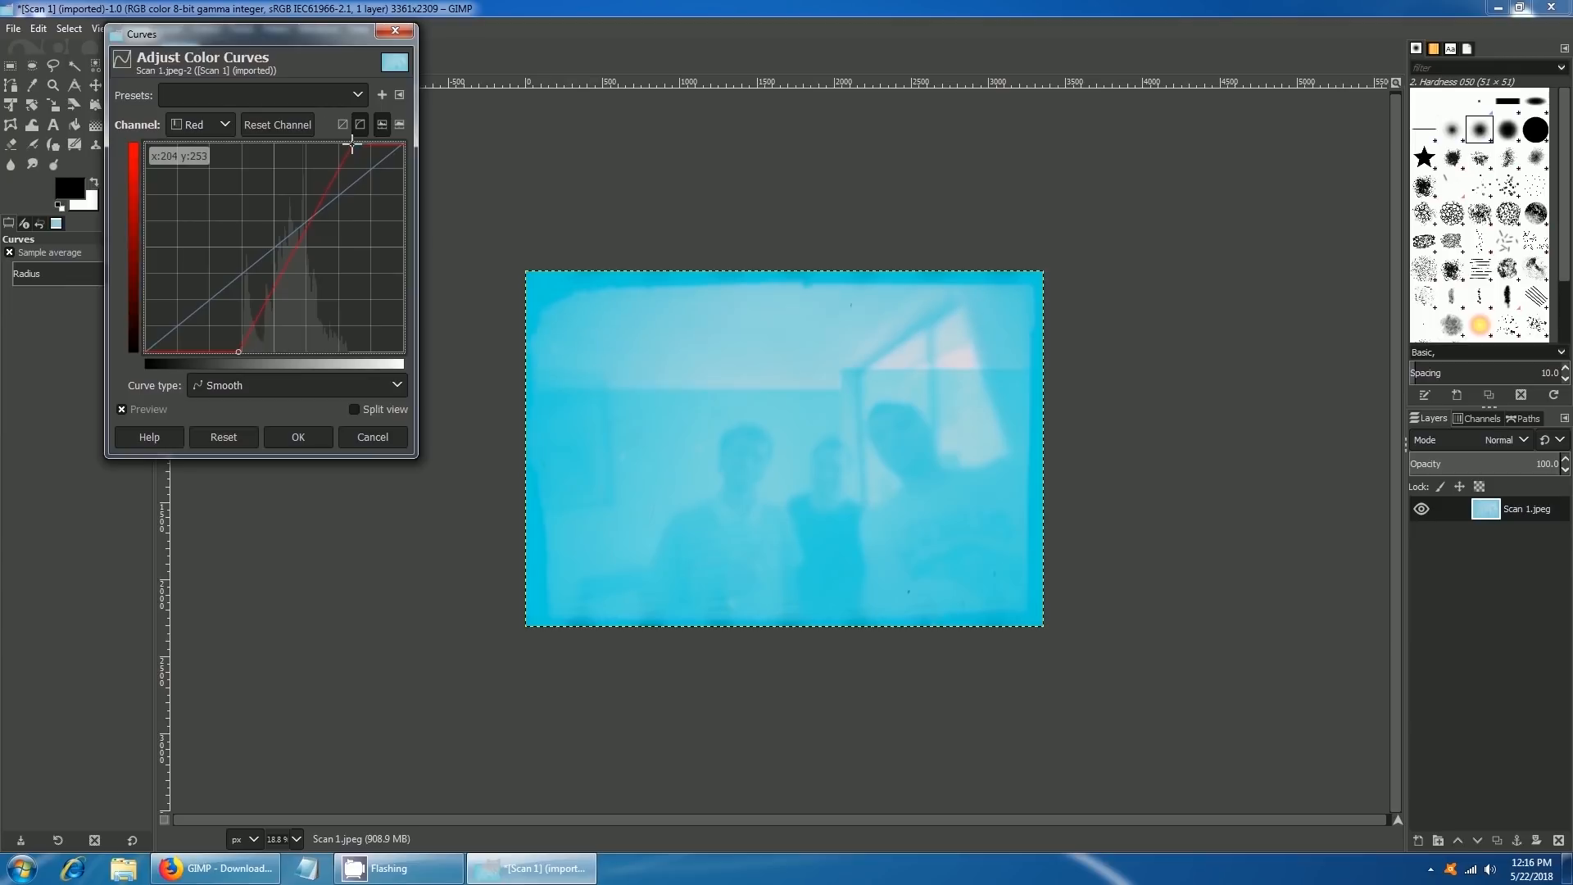
{"action": "left_click_drag", "start_coordinate": [355, 144], "coordinate": [319, 207]}
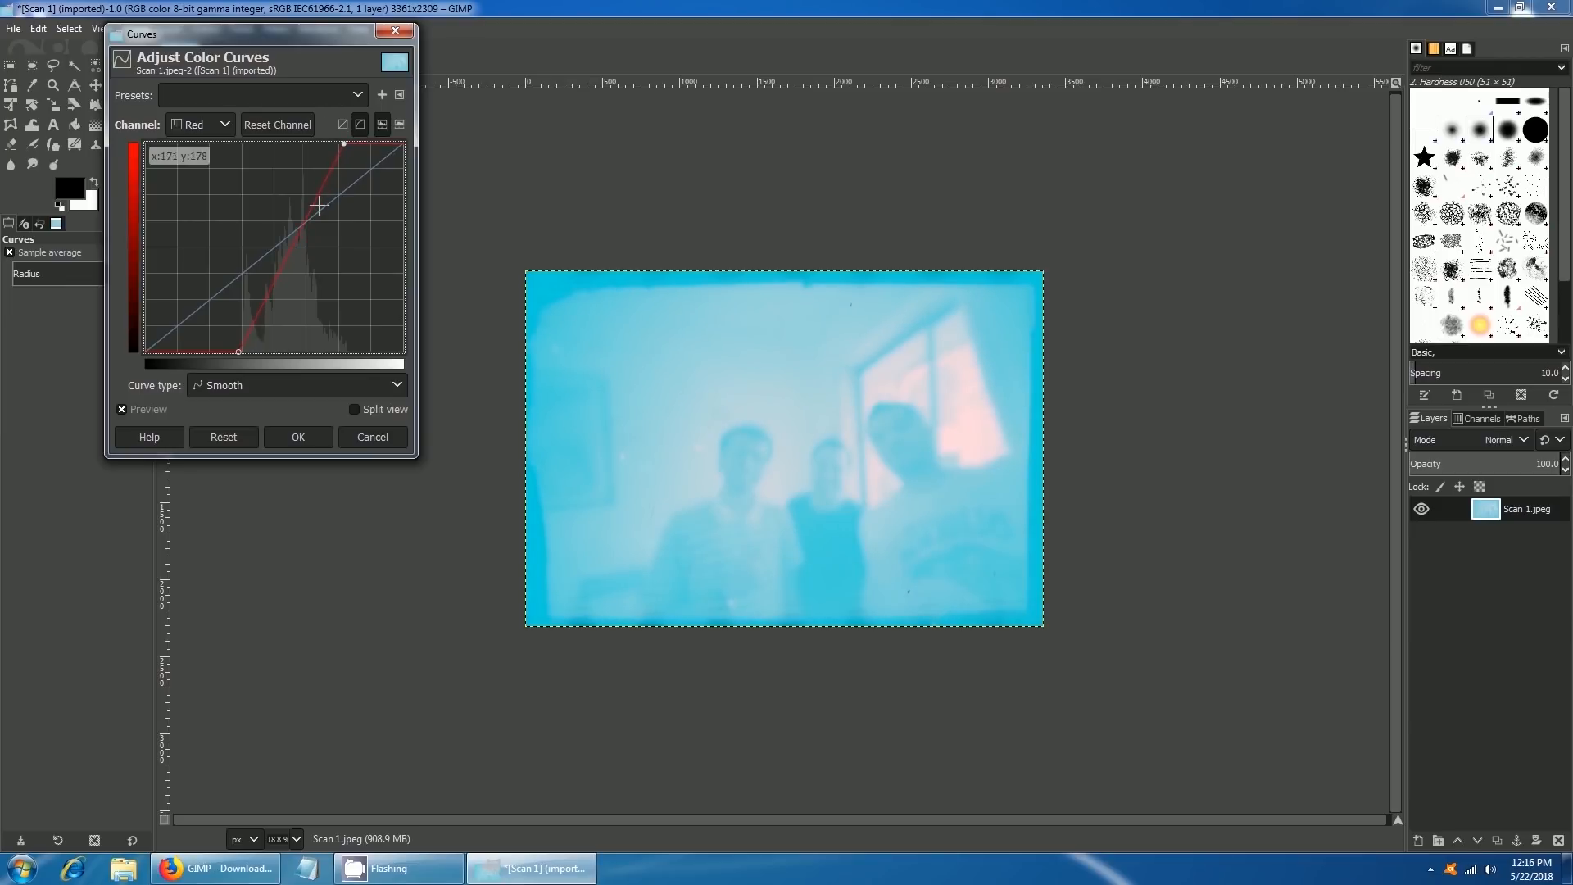
{"action": "left_click", "coordinate": [199, 125]}
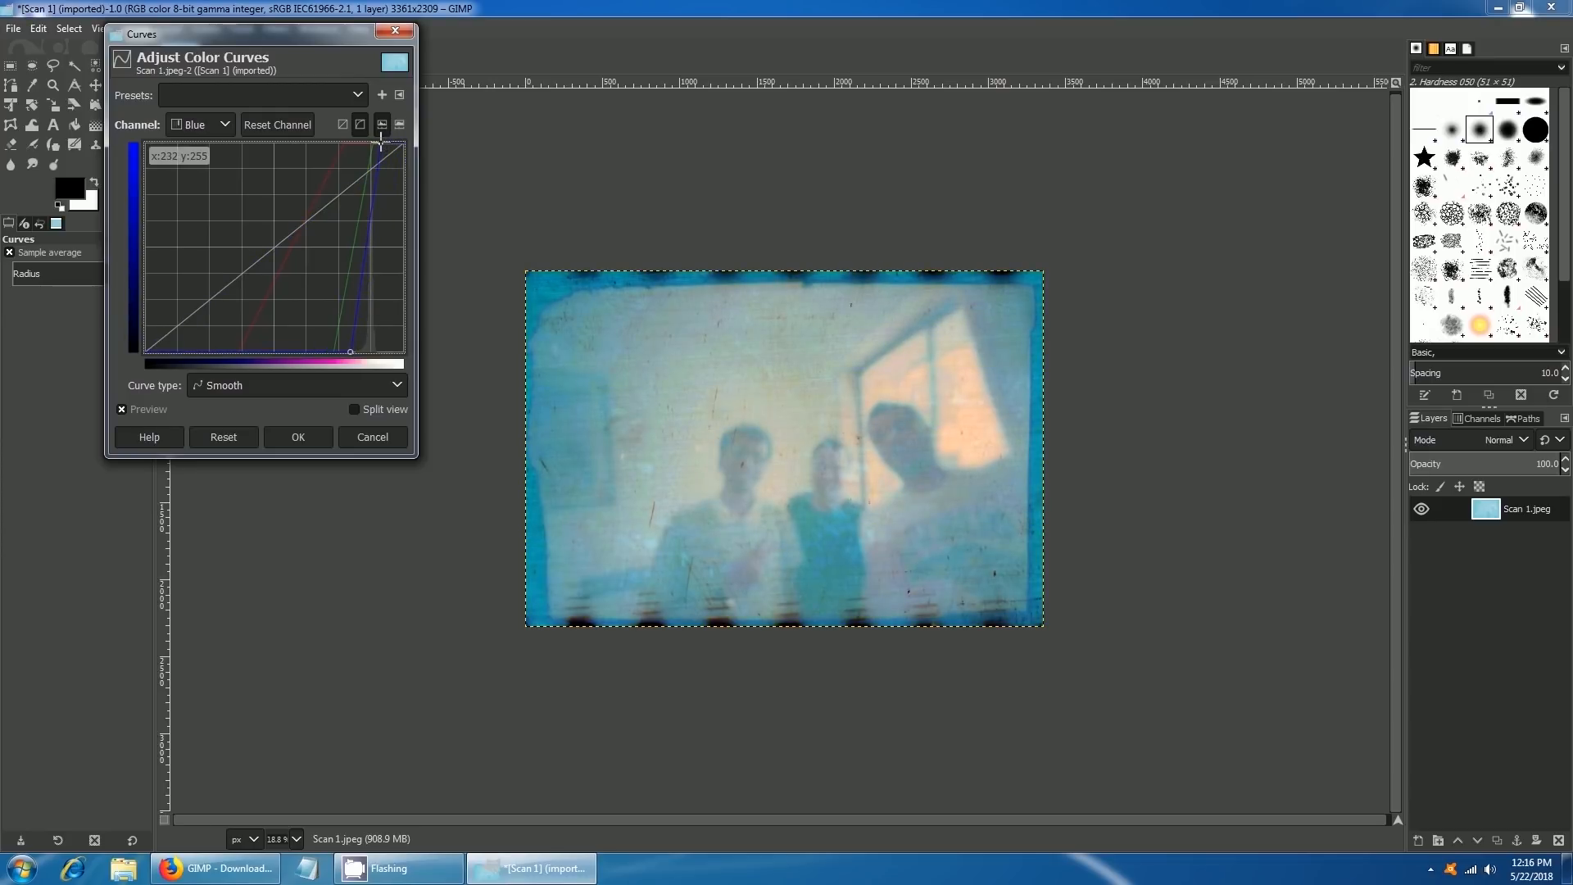
{"action": "left_click_drag", "start_coordinate": [379, 144], "coordinate": [353, 349]}
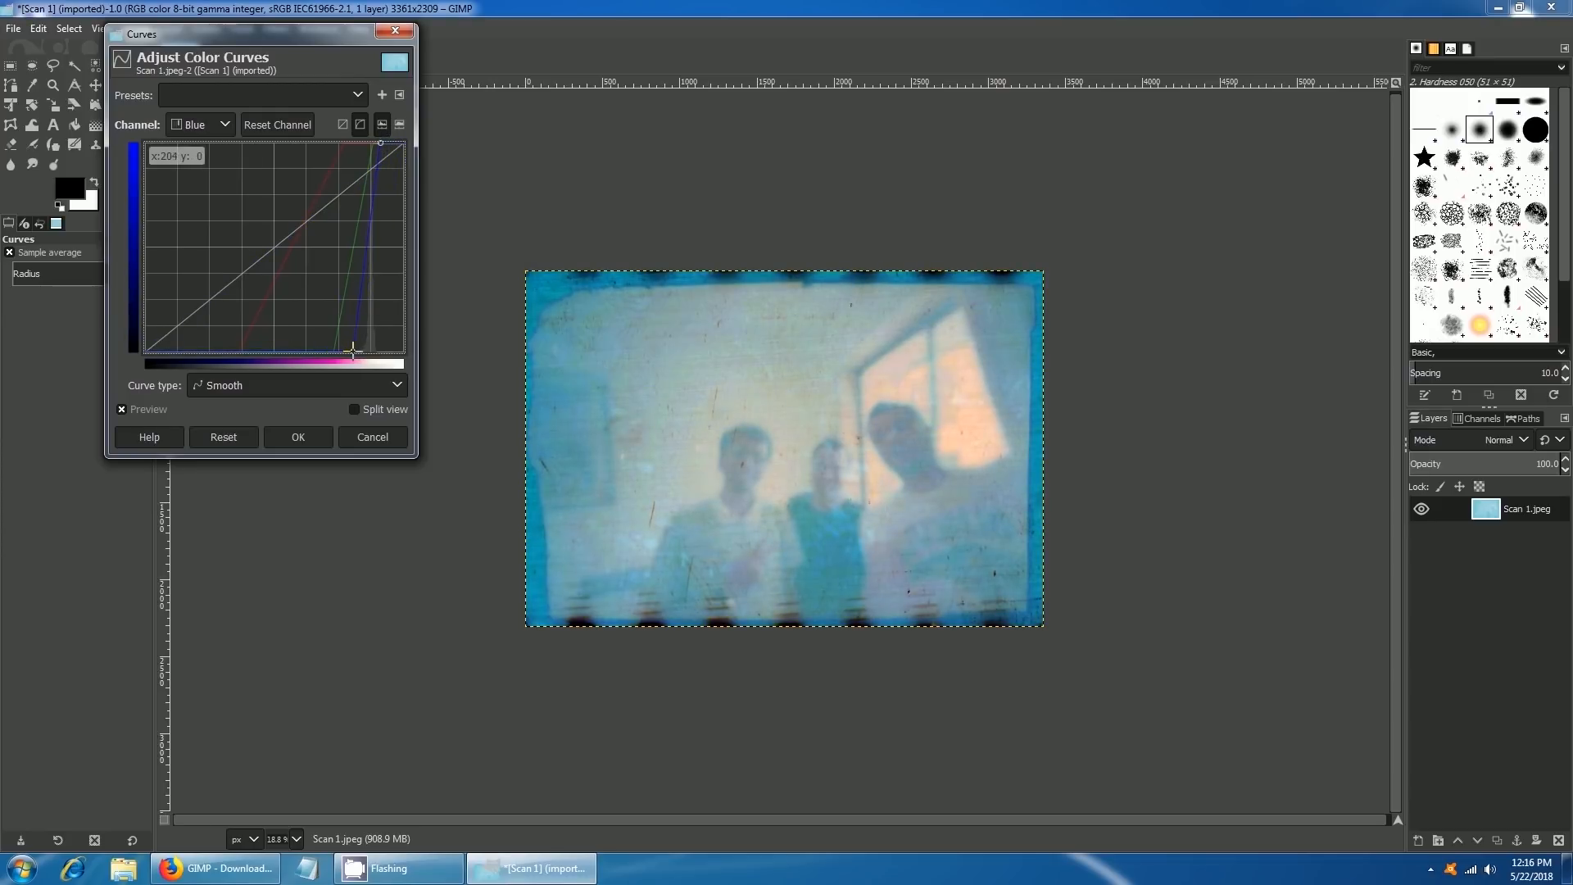
{"action": "left_click", "coordinate": [296, 435]}
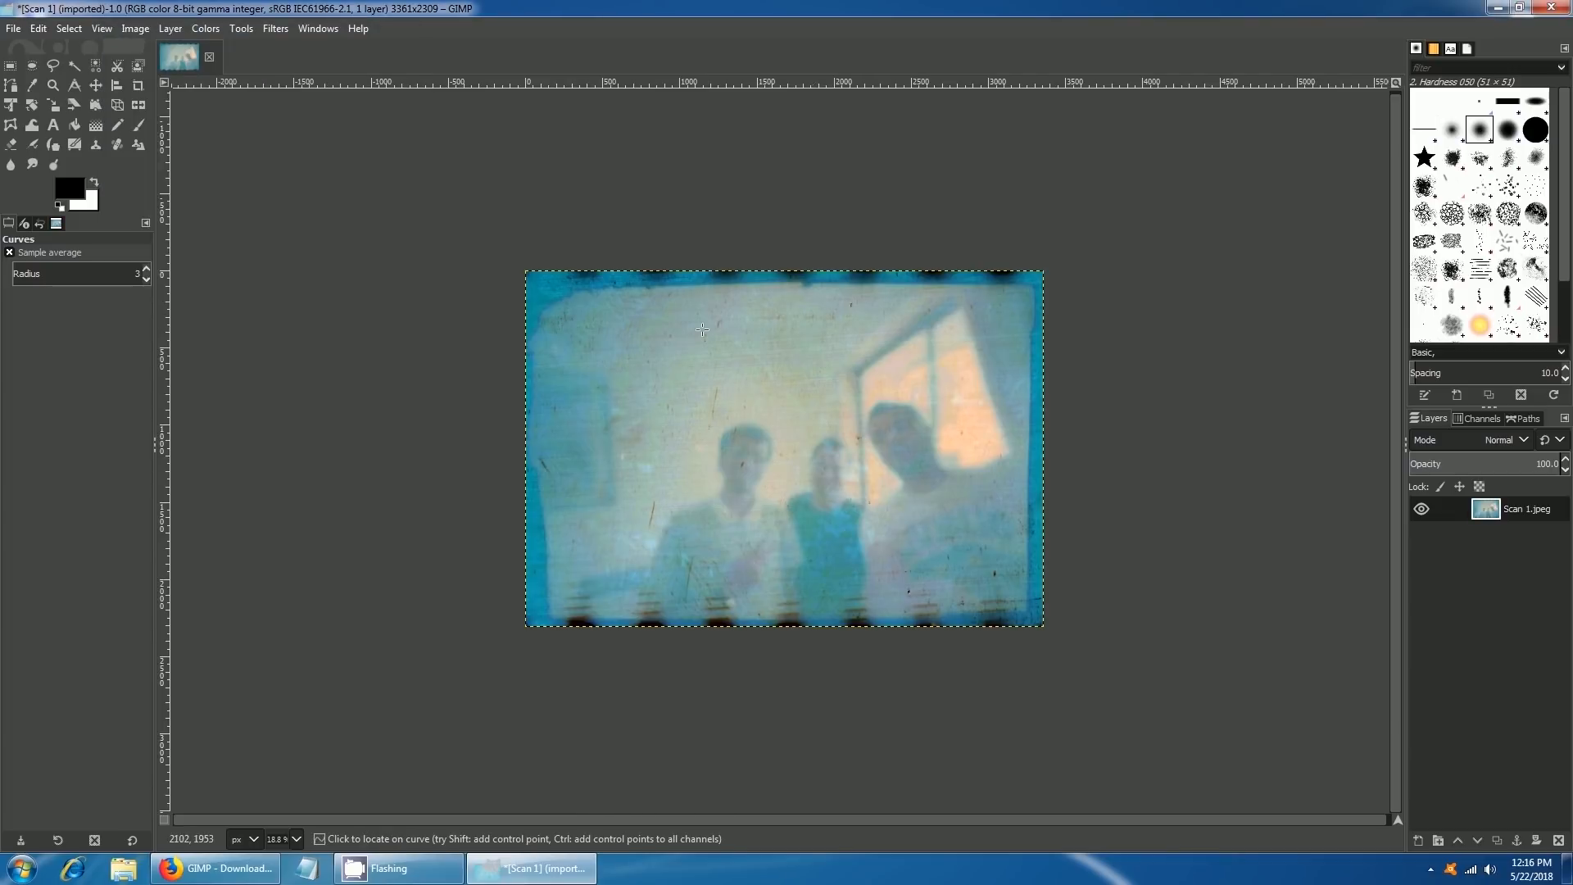
Start File > Export As and show the file-type list for saving as JPEG.
{"action": "left_click", "coordinate": [13, 27]}
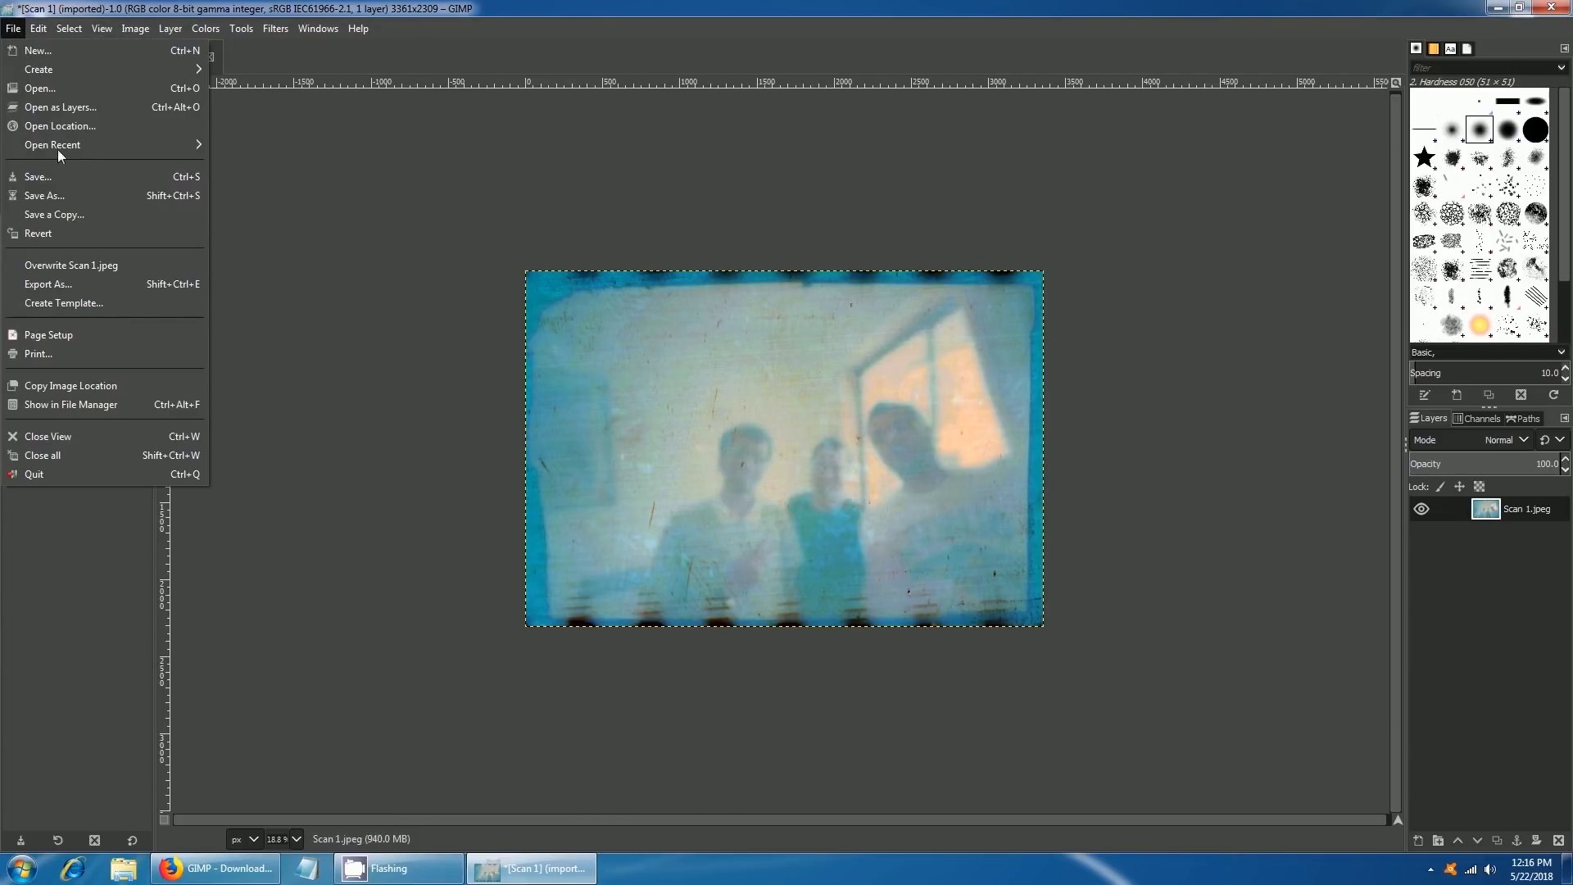
{"action": "mouse_move", "coordinate": [46, 284]}
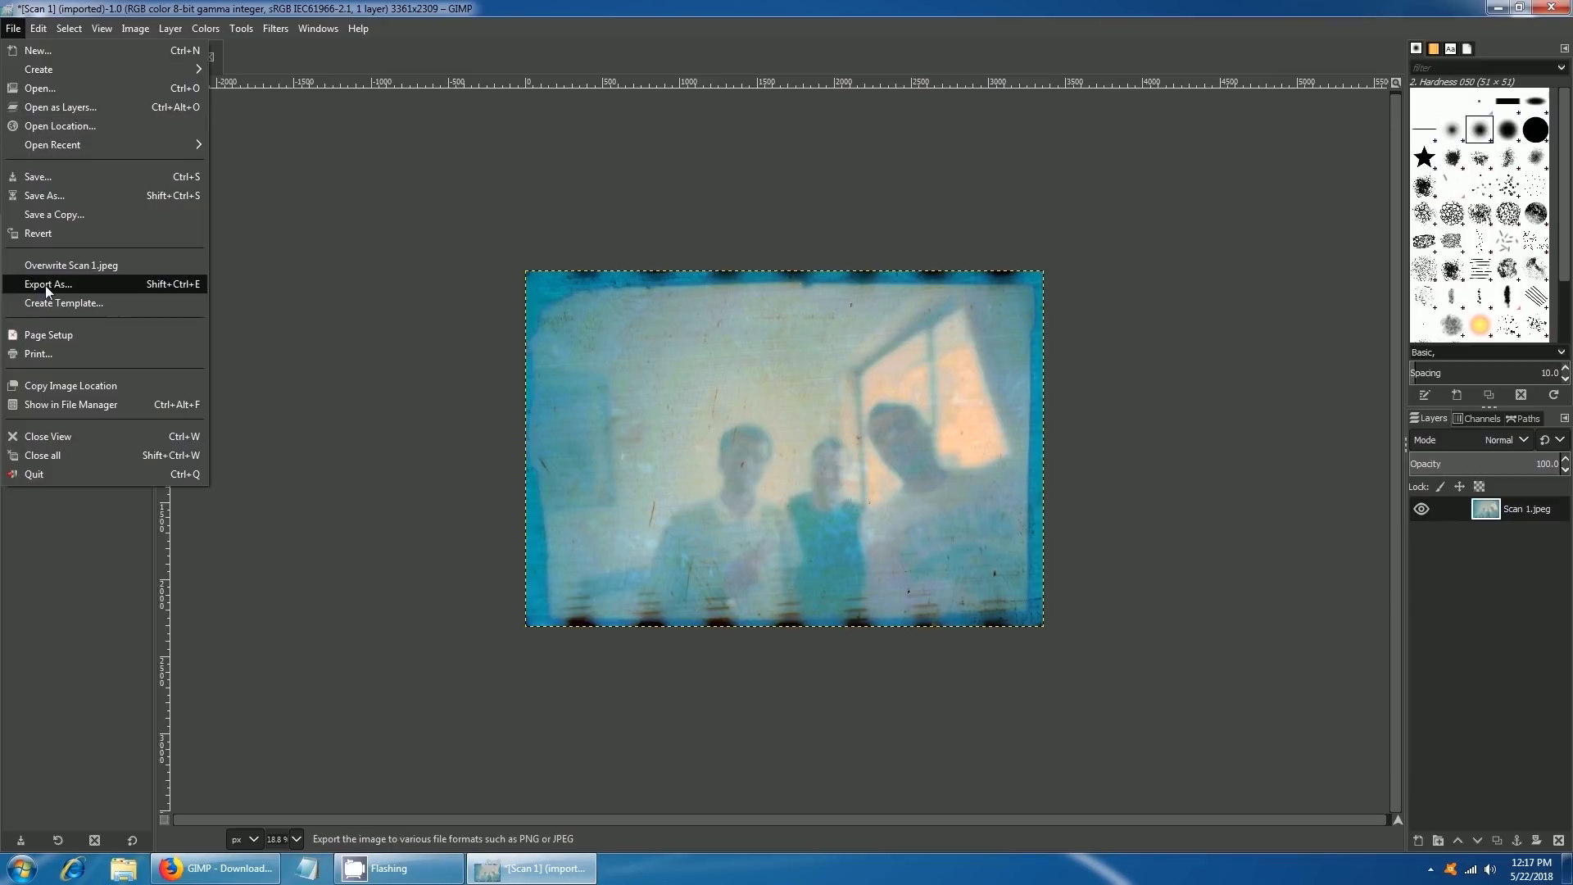
{"action": "left_click", "coordinate": [46, 284]}
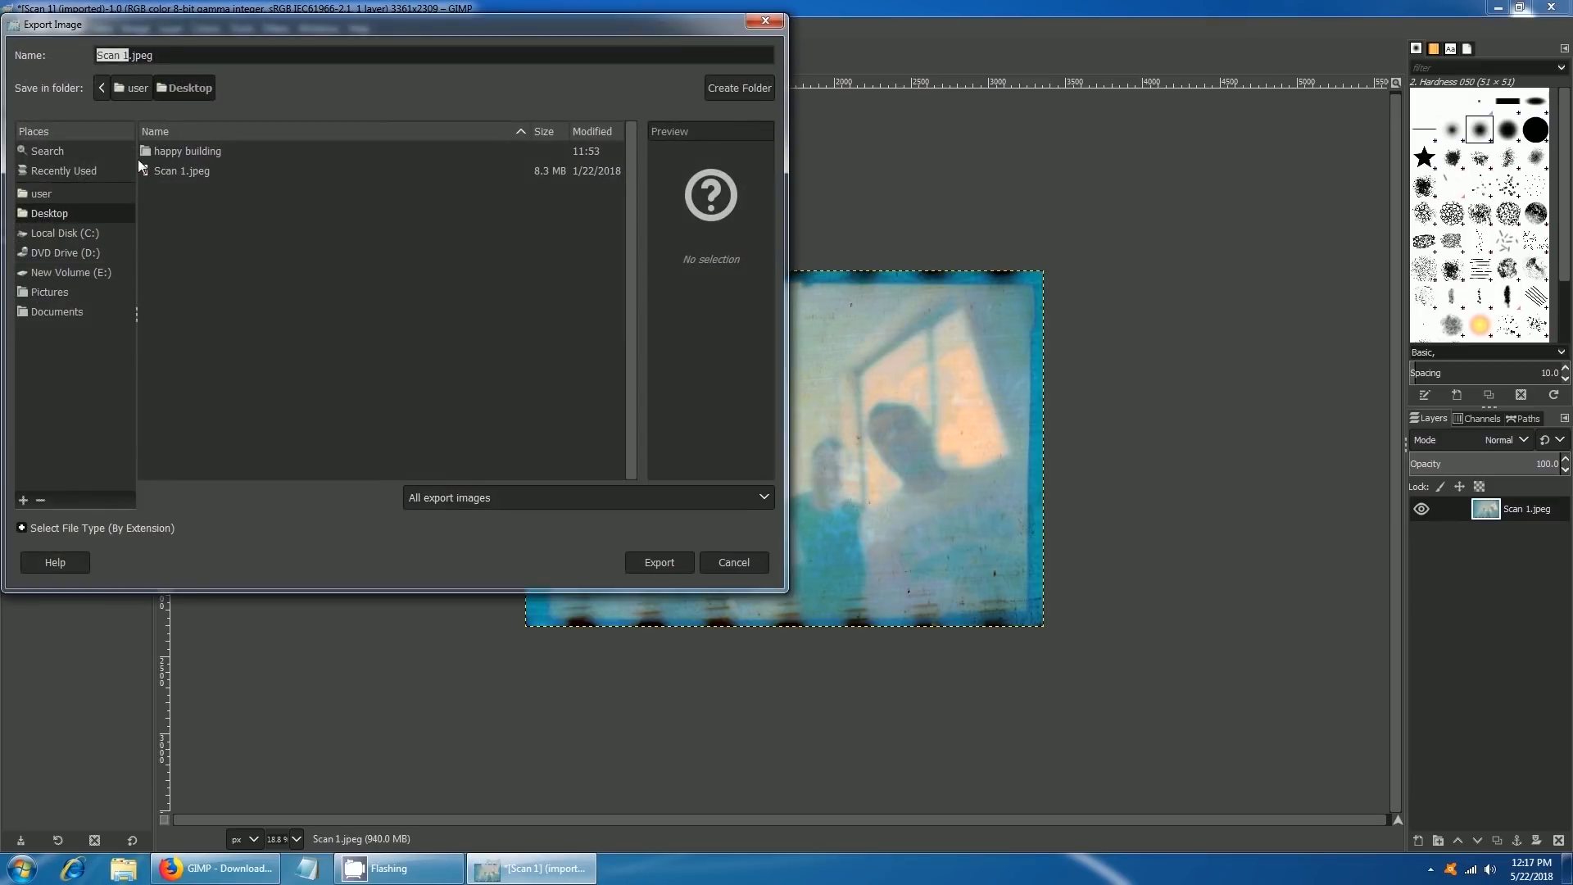
{"action": "left_click", "coordinate": [95, 528]}
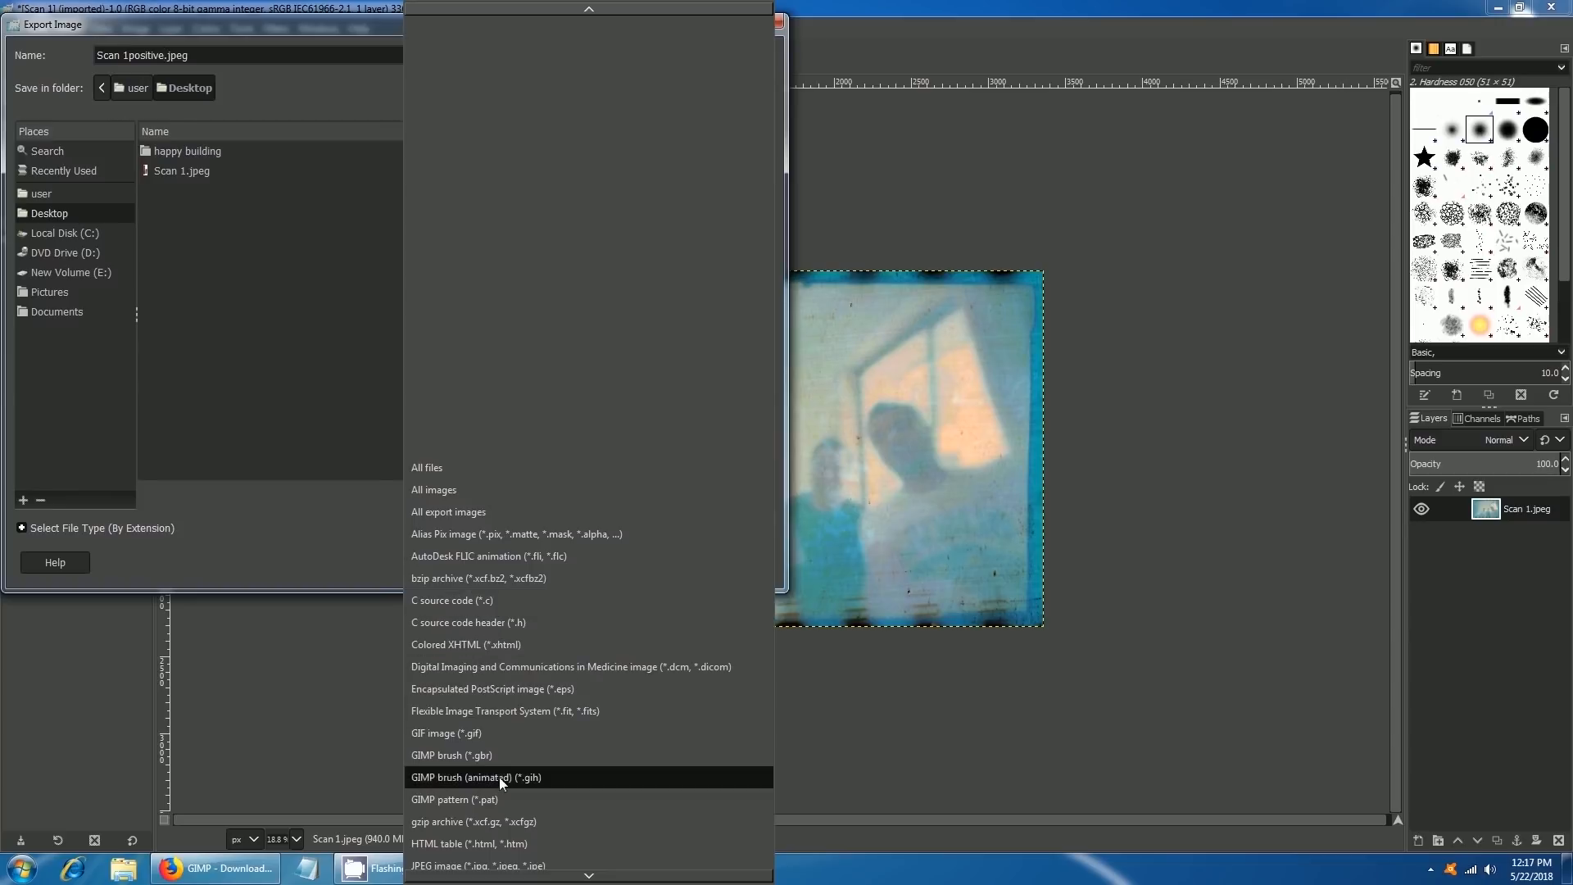